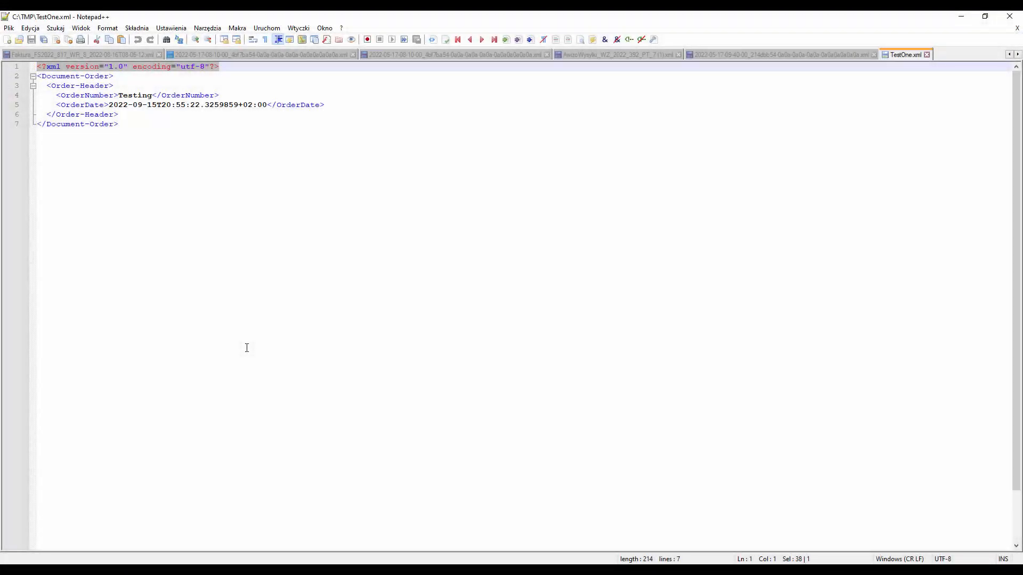
Step: Switch from TestOne.xml in Notepad++ back to Program.cs in Visual Studio
left_click(222, 66)
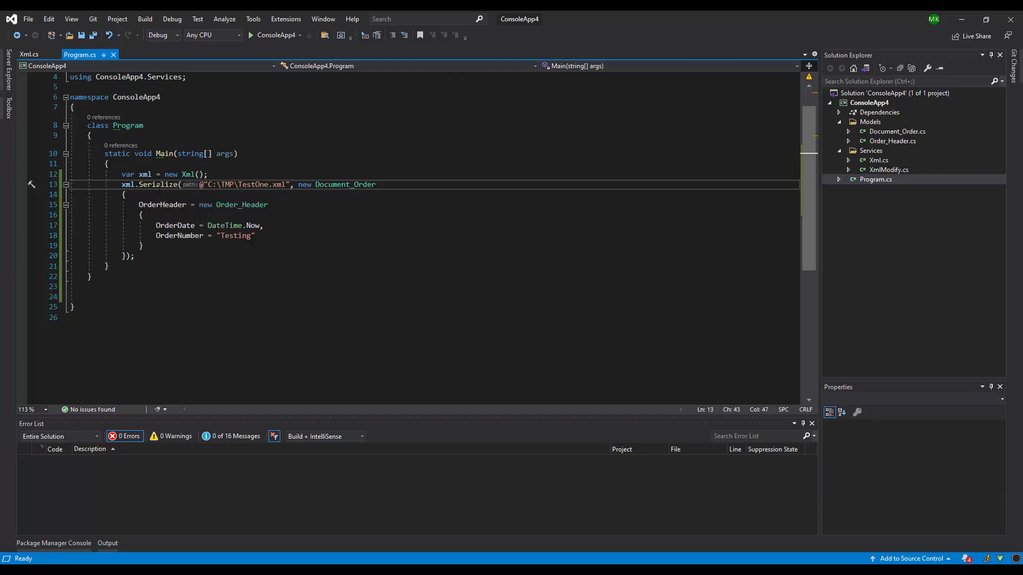
mouse_move(160, 190)
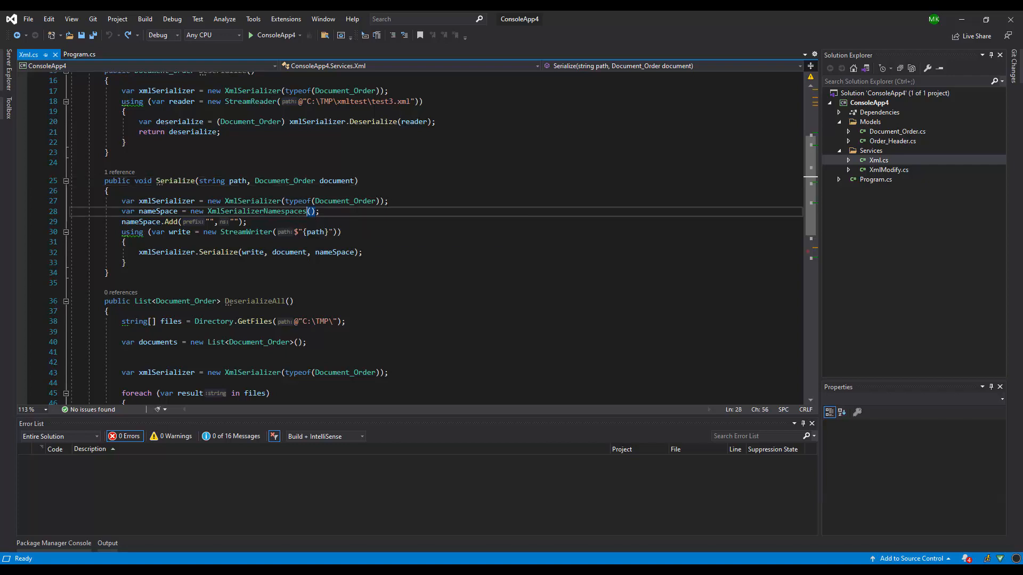
Step: Pass new[] { XmlQualifiedName.Empty } to the XmlSerializerNamespaces constructor in Xml.cs
type("new[")
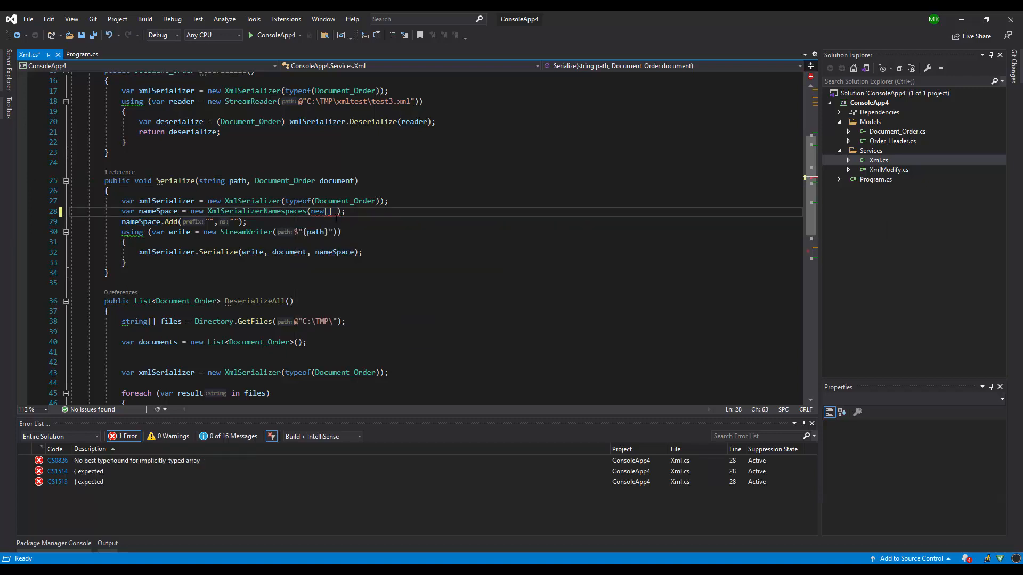
type("{}")
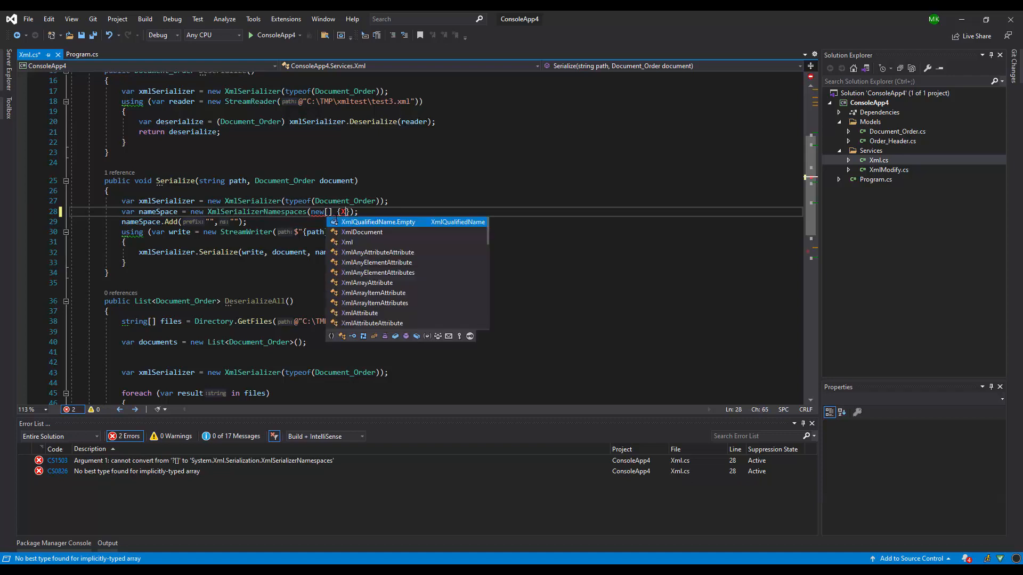
type("XmlQualifiedName.Empty")
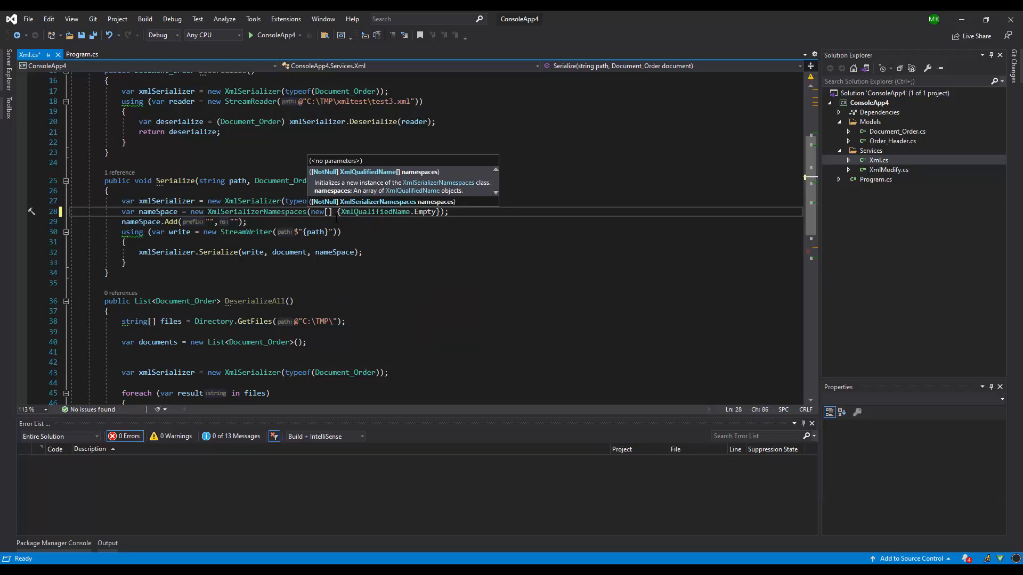
key("Enter")
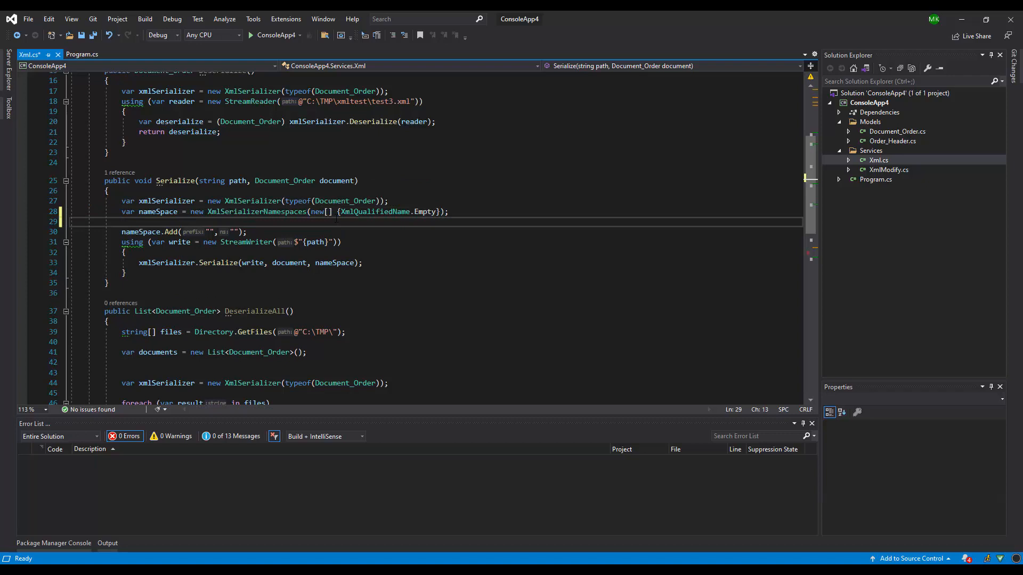
Step: Declare var settings = new XmlWriterSettings(); in the Serialize method
type("var")
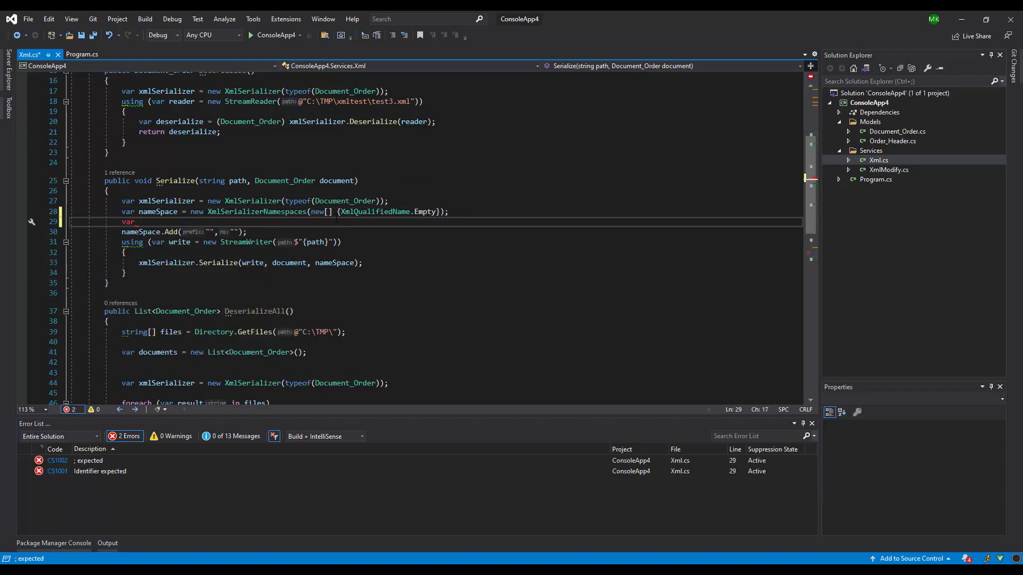
type("settings = new Xm")
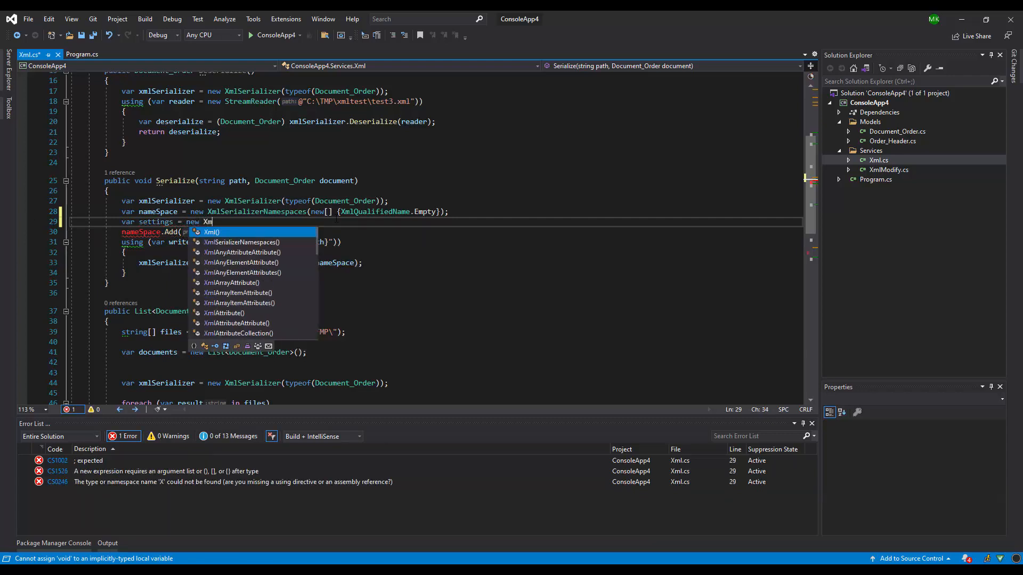
type("WriterSettings(")
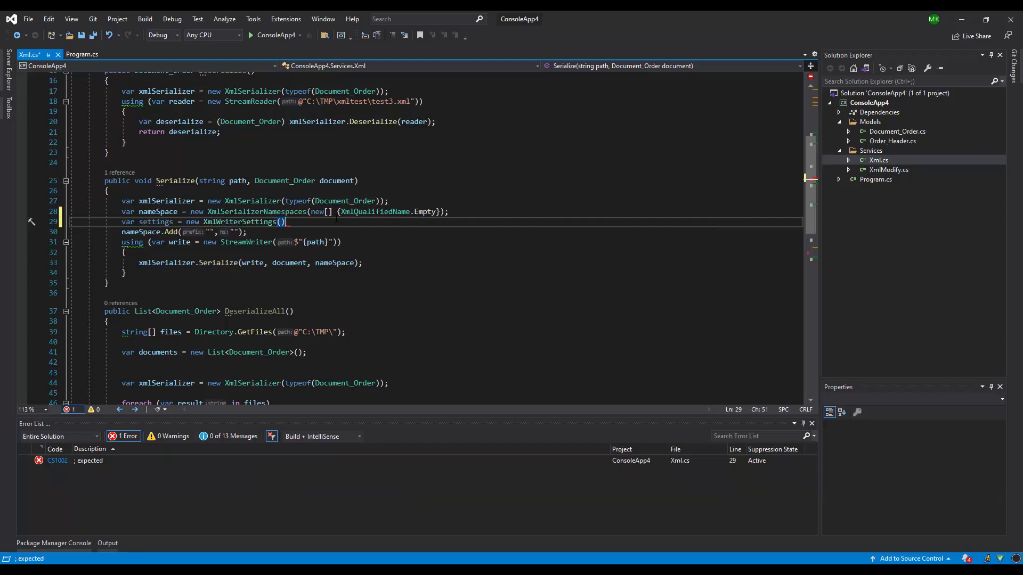
Step: Set settings.Indent = true and settings.OmitXmlDeclaration = true
type("settings")
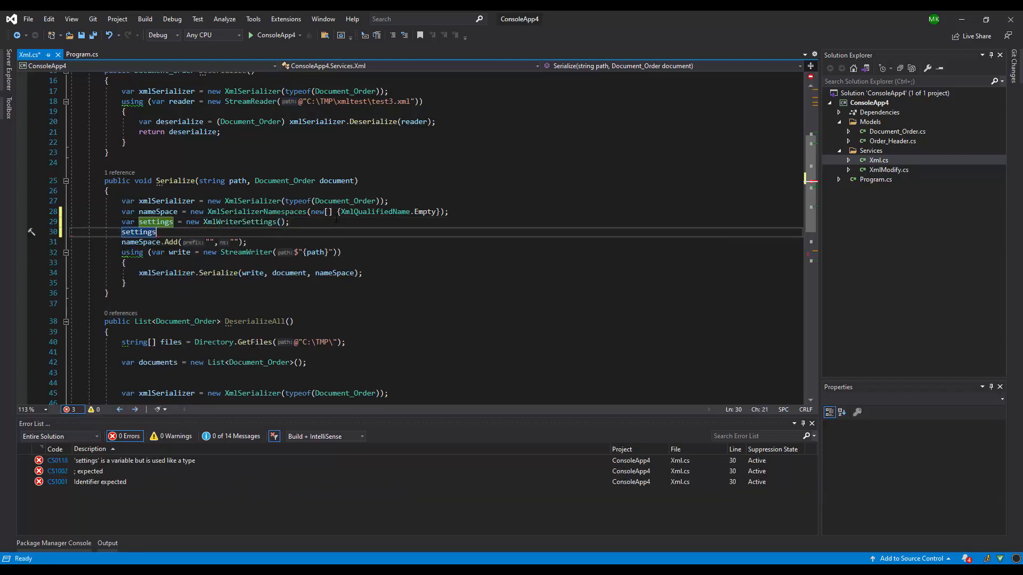
type(".")
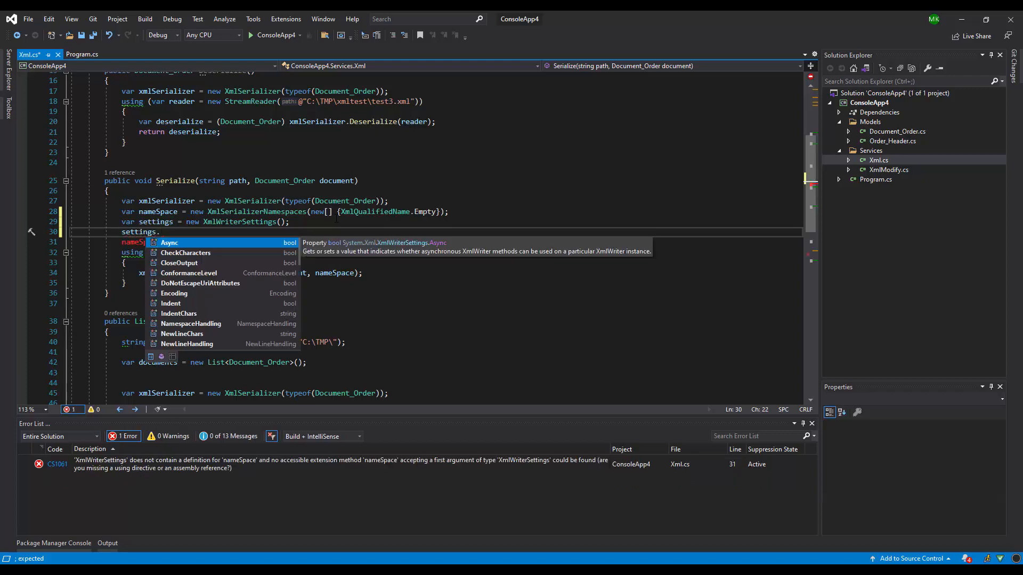
type("Indent = true")
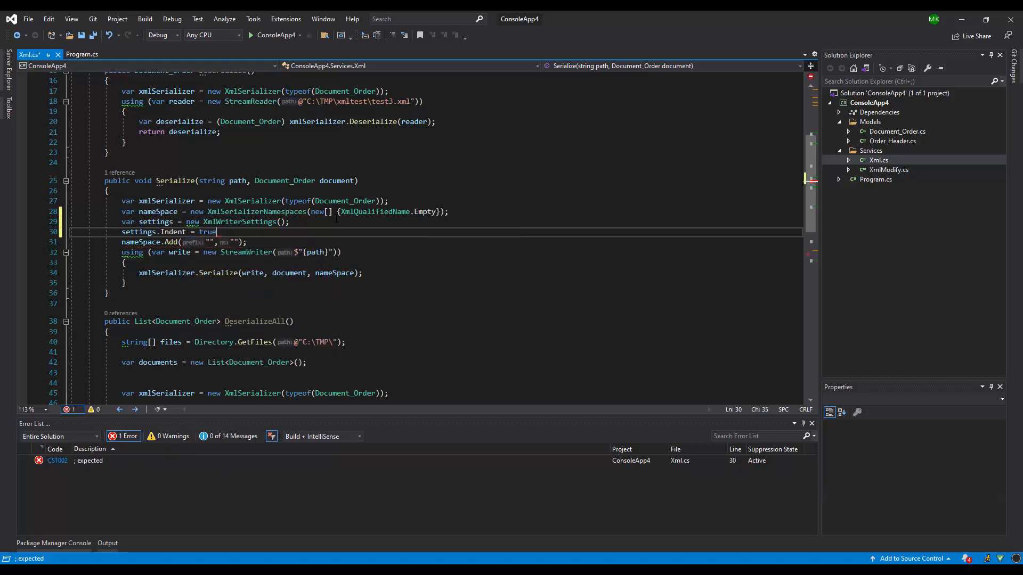
type("settings")
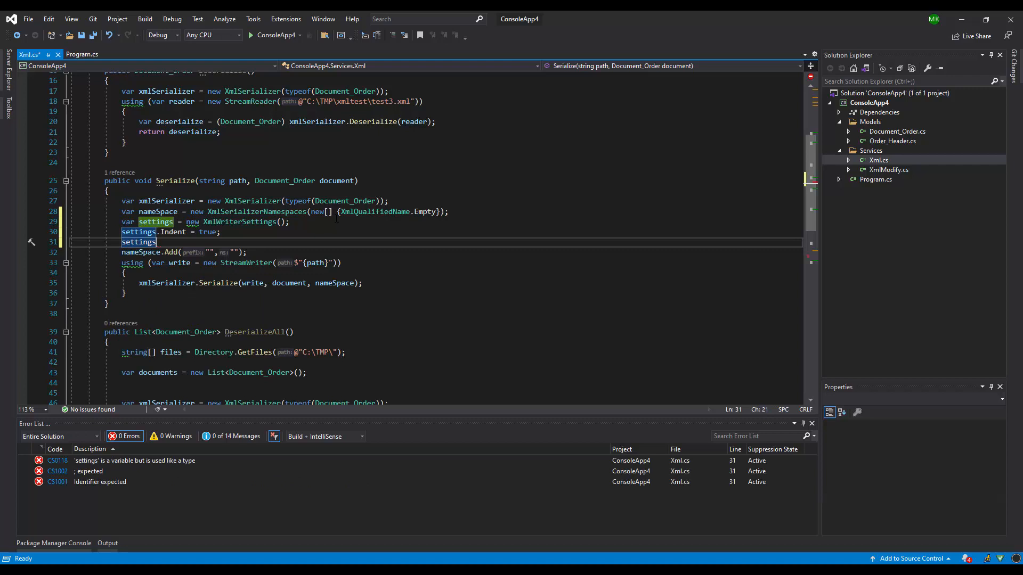
type(".")
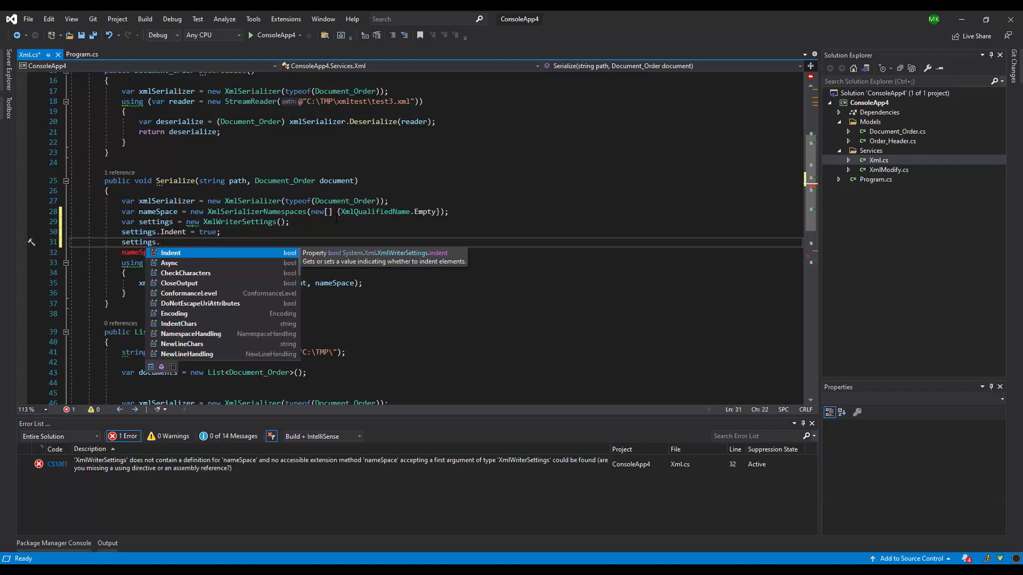
type("On")
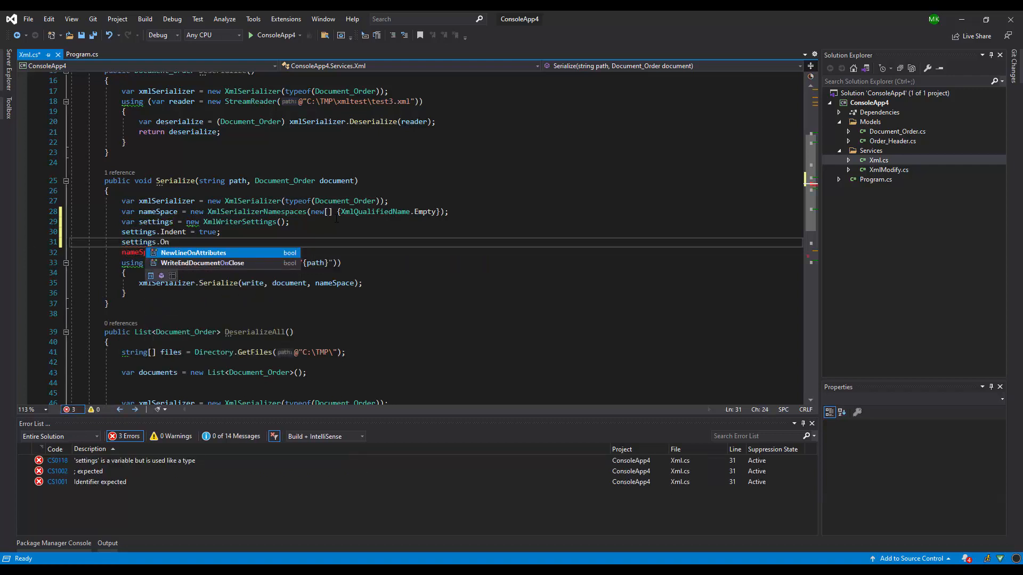
type("mitXmlDeclaration = true;")
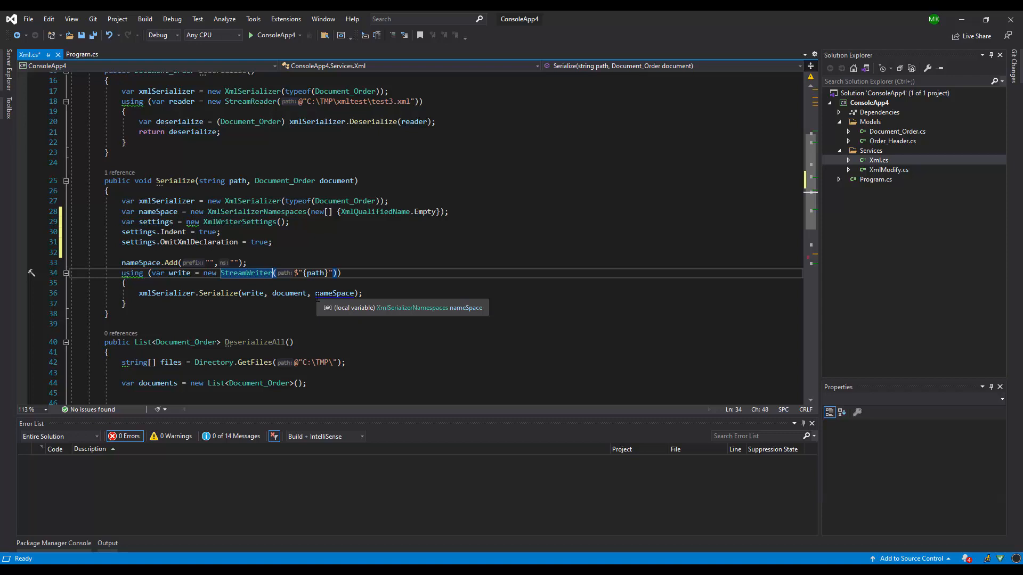
Step: Replace the StreamWriter with XmlWriter.Create($"{path}", settings)
type("X")
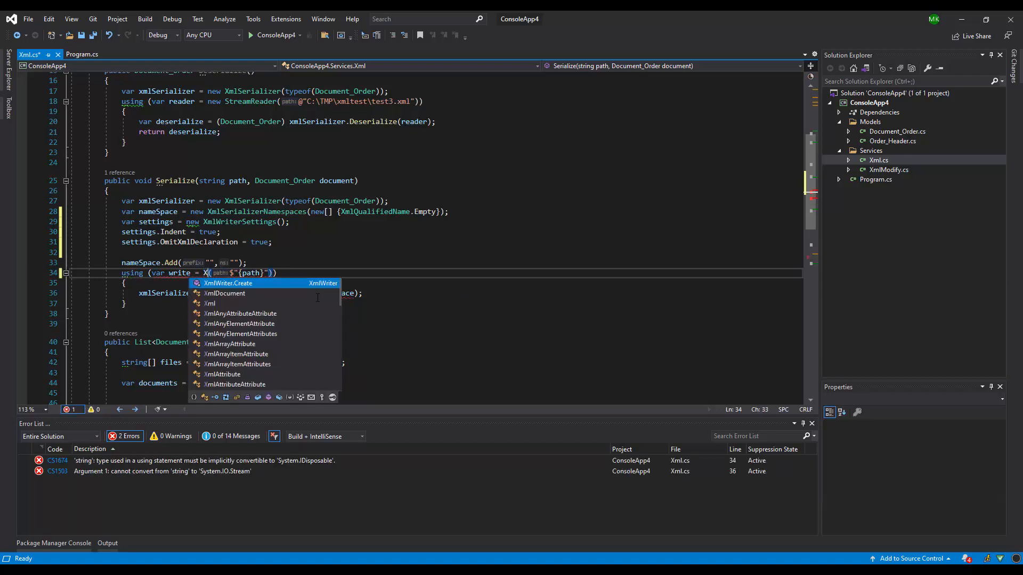
type("mlWriter.Create")
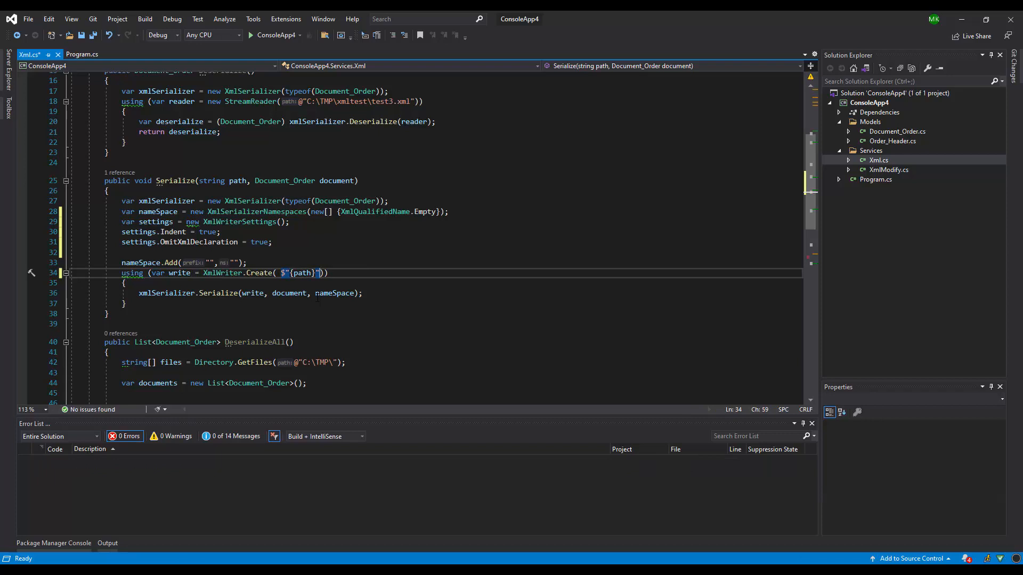
type(", s")
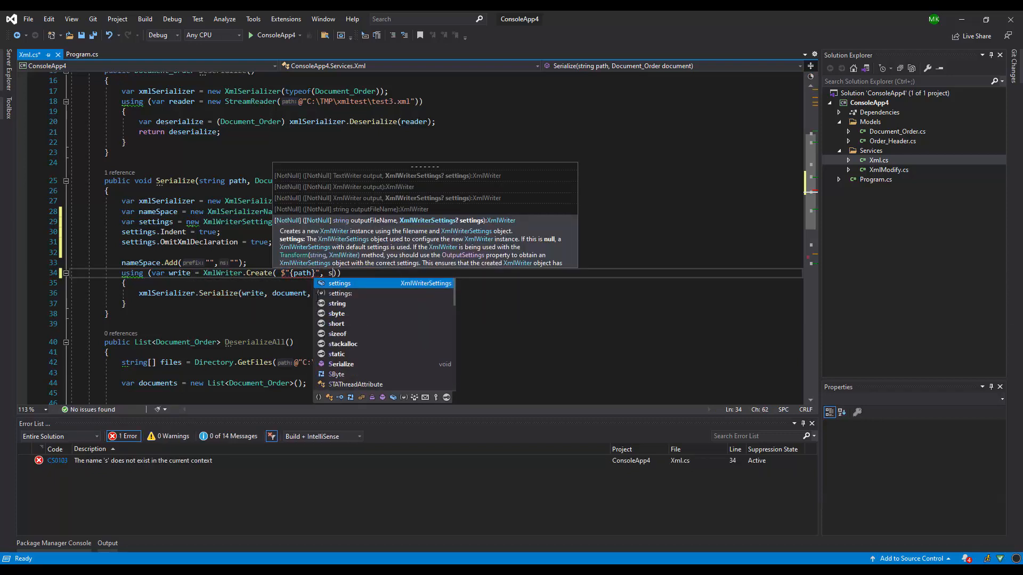
key("Tab")
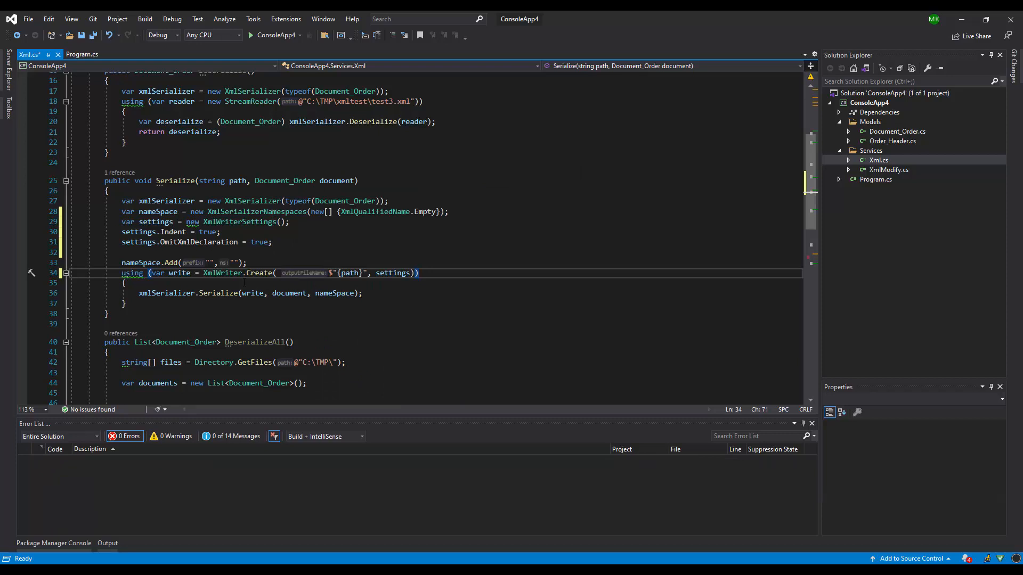
mouse_move(110, 35)
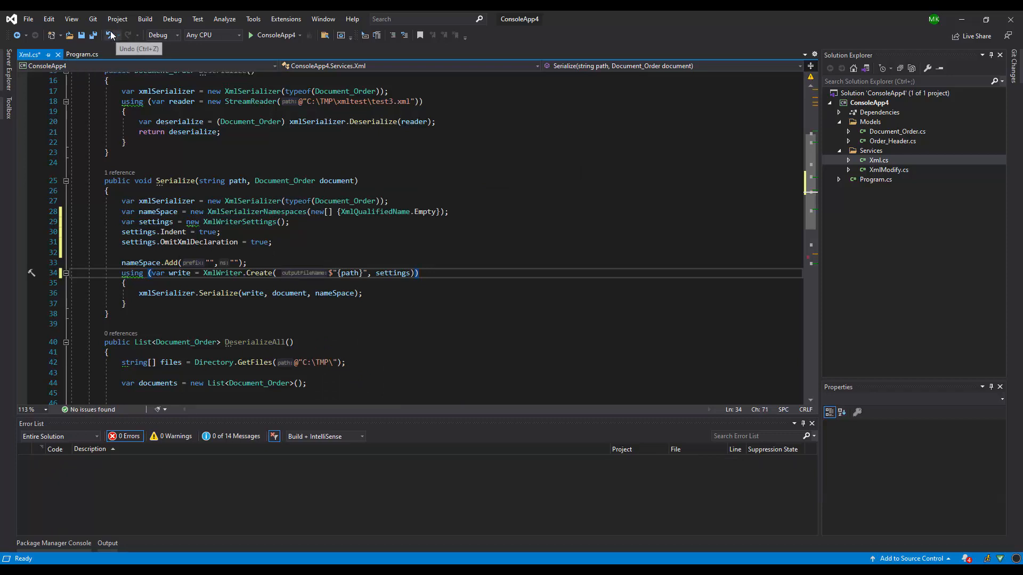
Step: Change the Serialize target in Program.cs to TestTwo.xml and run ConsoleApp4
left_click(80, 54)
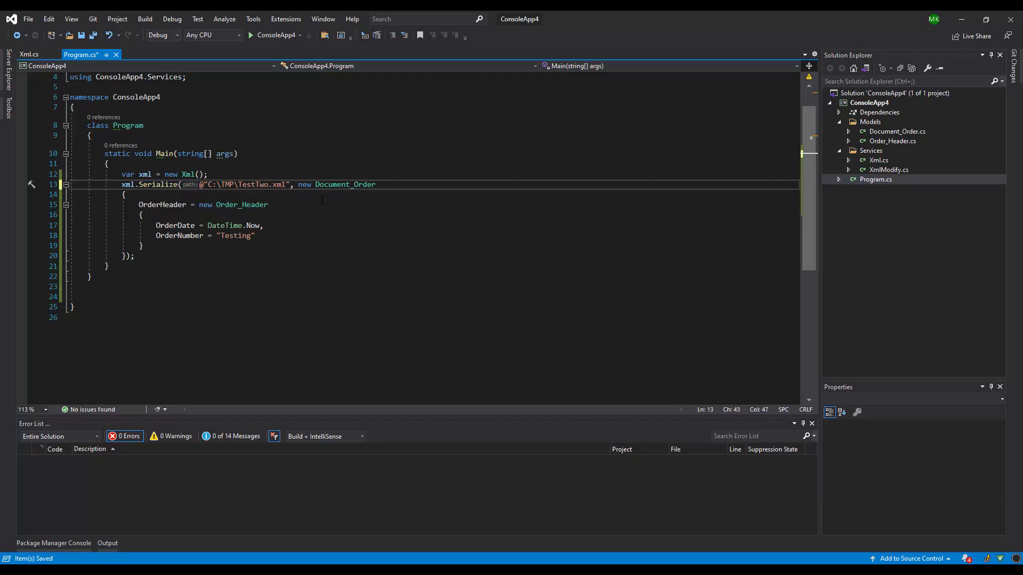
left_click(252, 35)
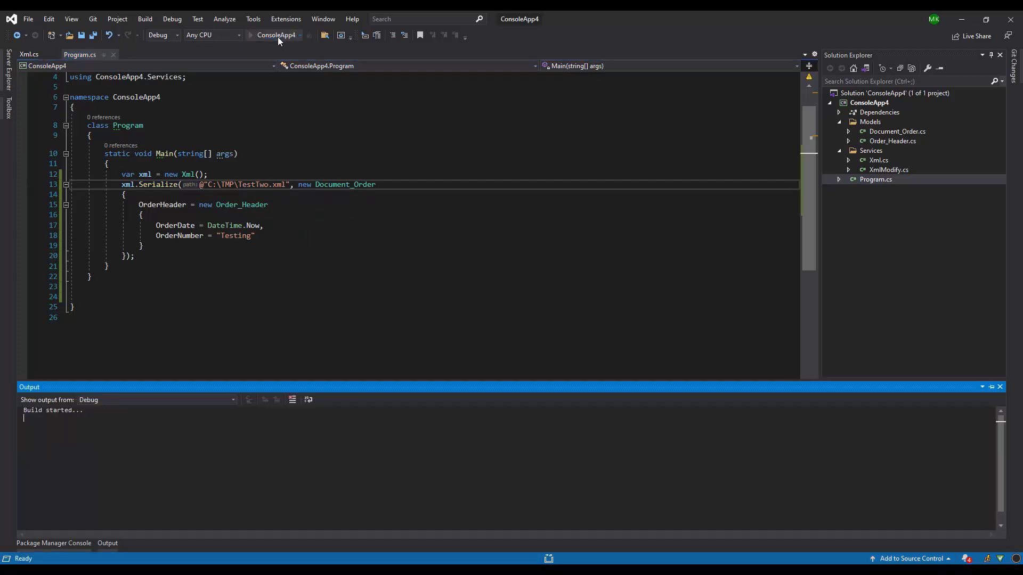
left_click(245, 35)
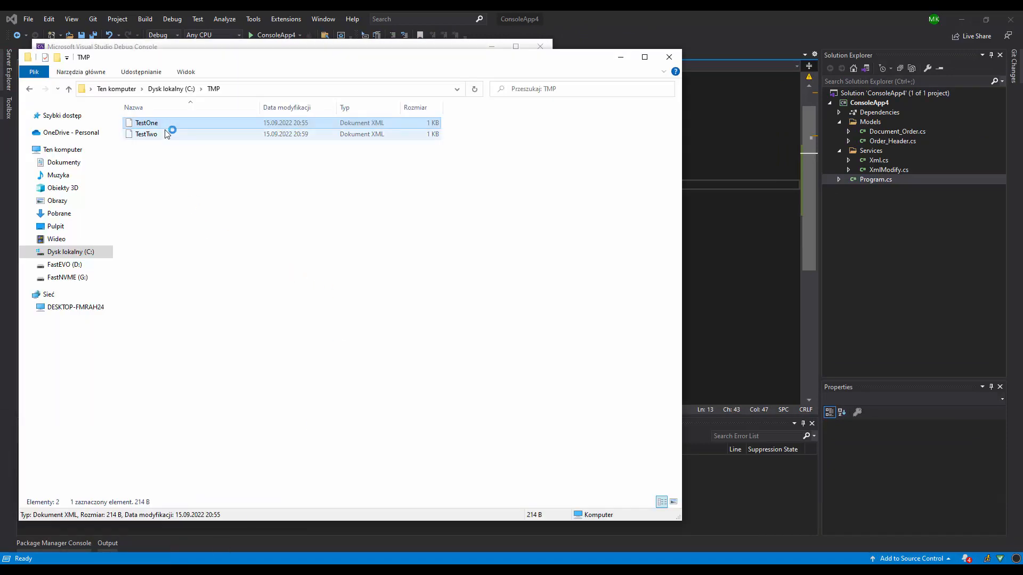
Step: Open TestTwo.xml from the TMP folder in Notepad++ and select all its content
left_click(147, 134)
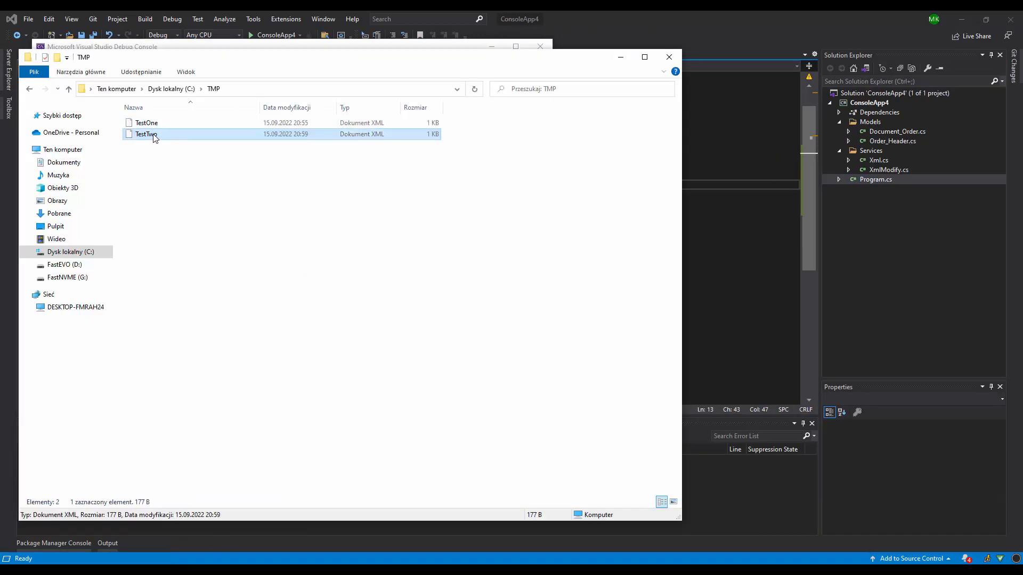
double_click(145, 134)
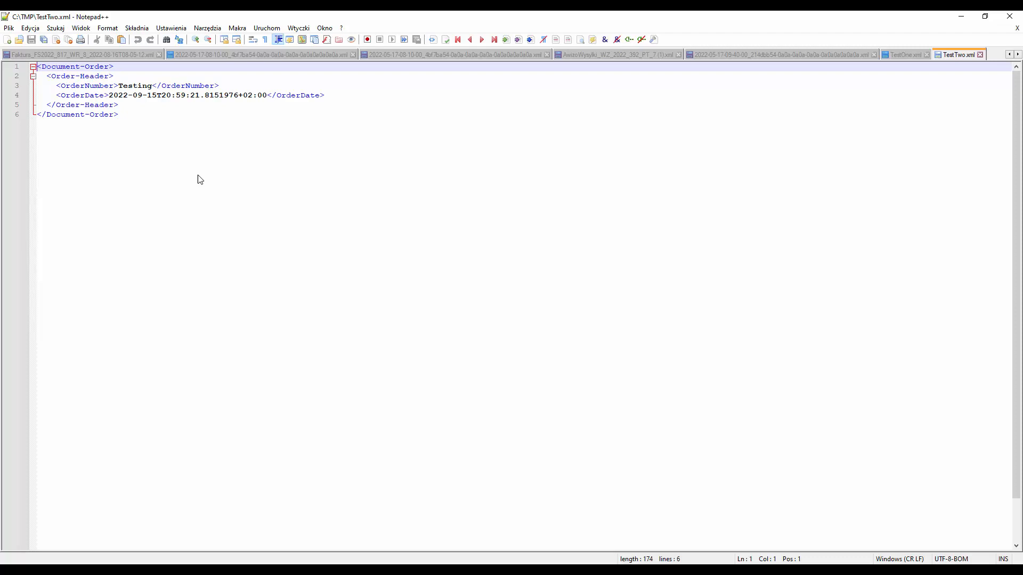
key("Ctrl+a")
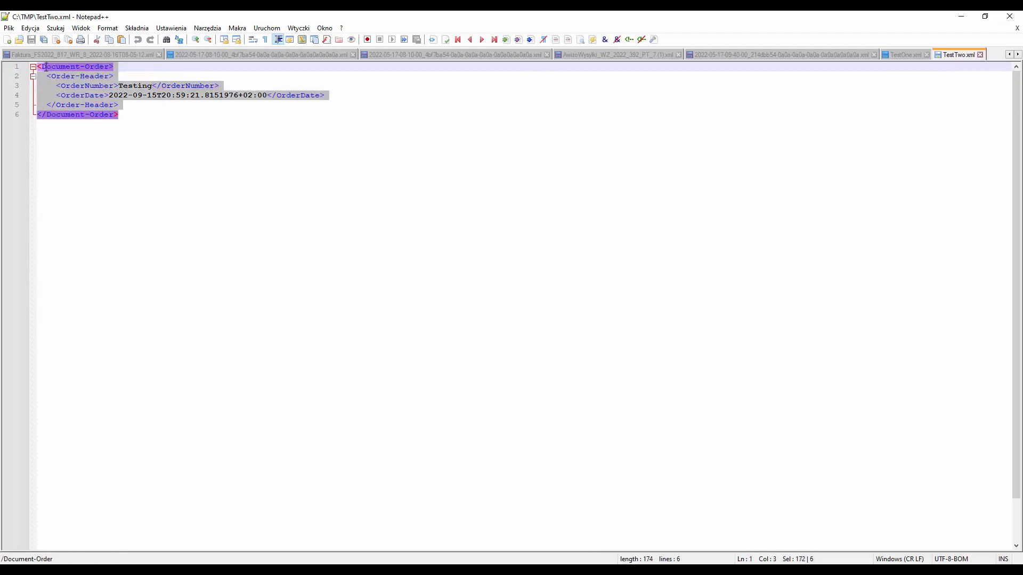